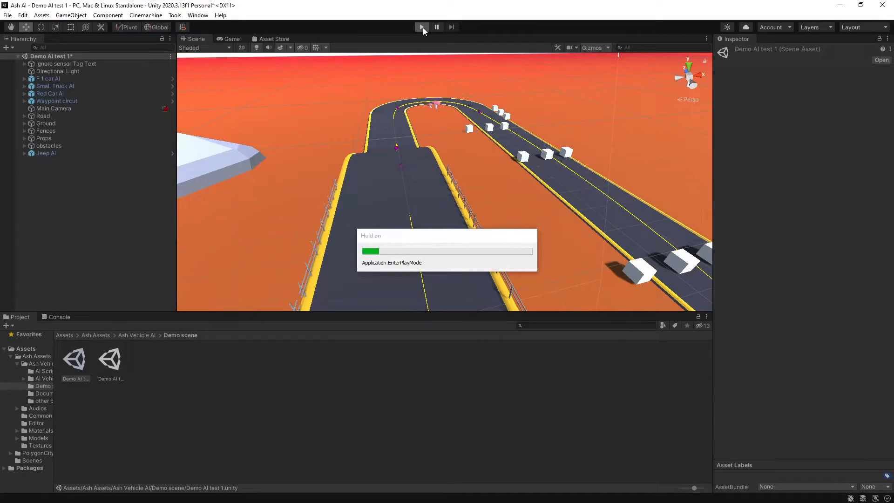
Preview the AI cars in Play mode, then open Demo AI test and browse Tools > Ash Vehicle Physics
{"action": "left_click", "coordinate": [421, 27]}
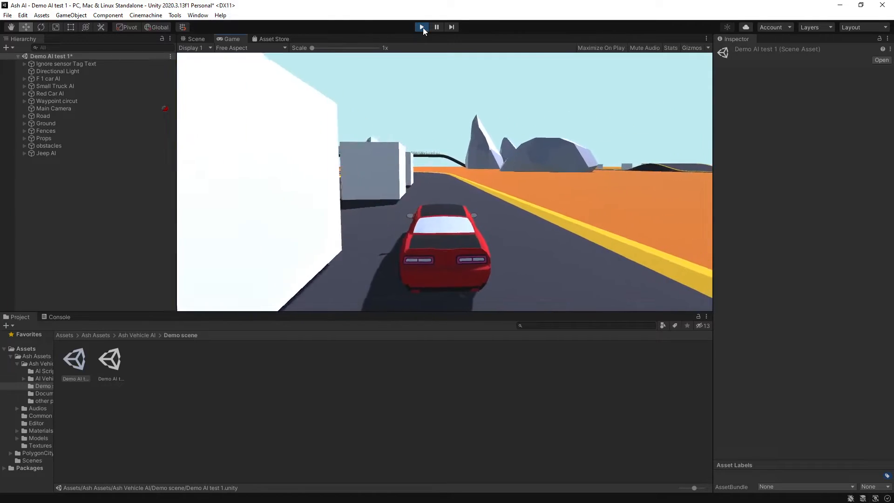
{"action": "left_click", "coordinate": [196, 38]}
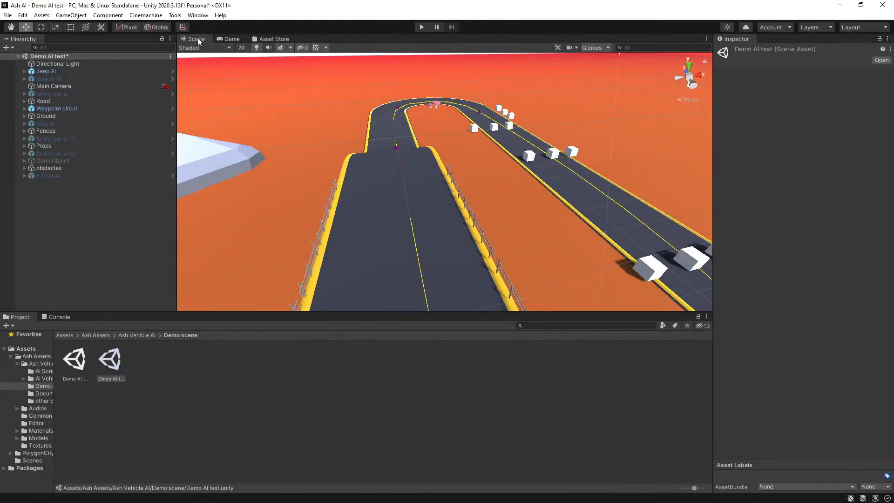
{"action": "left_click", "coordinate": [175, 15]}
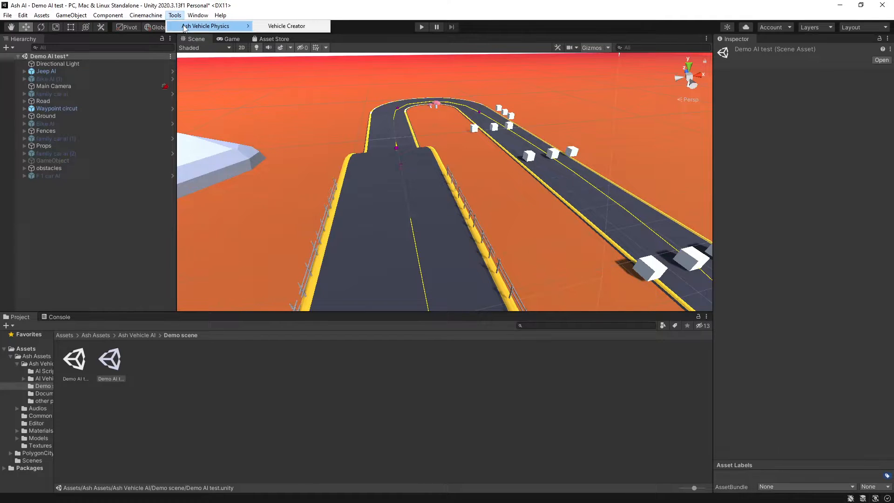
{"action": "left_click", "coordinate": [358, 59]}
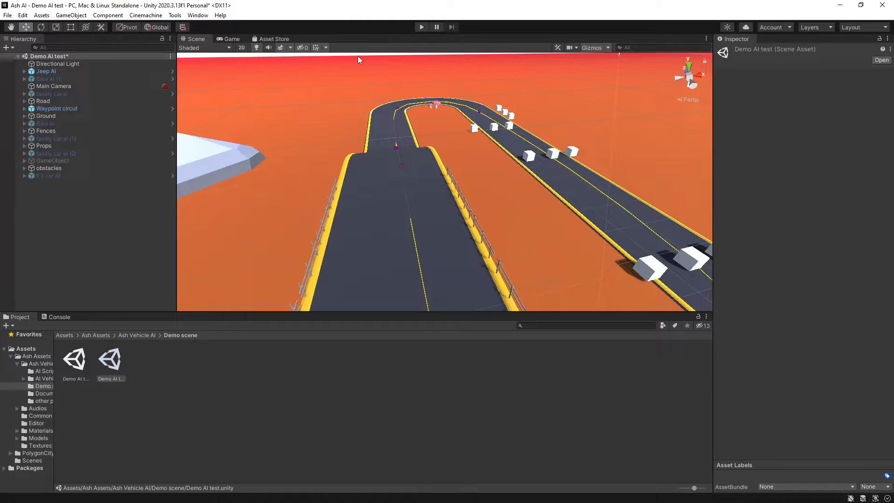
Open PolygonCity/Scenes/Demo and wrap every scene object in an empty parent named World
{"action": "left_click", "coordinate": [53, 130]}
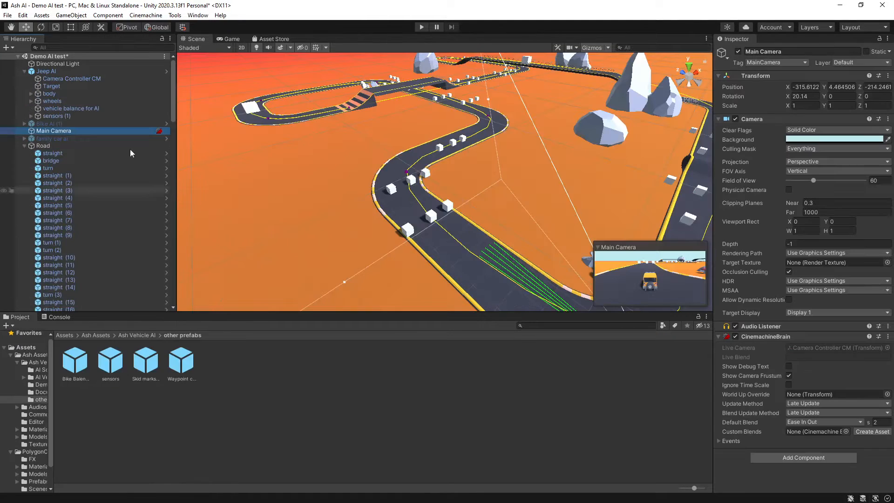
{"action": "mouse_move", "coordinate": [84, 135]}
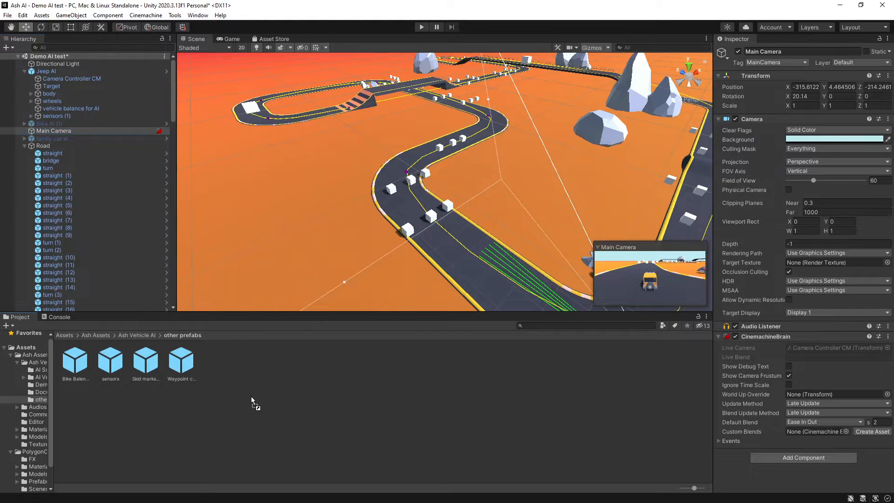
{"action": "left_click", "coordinate": [109, 360]}
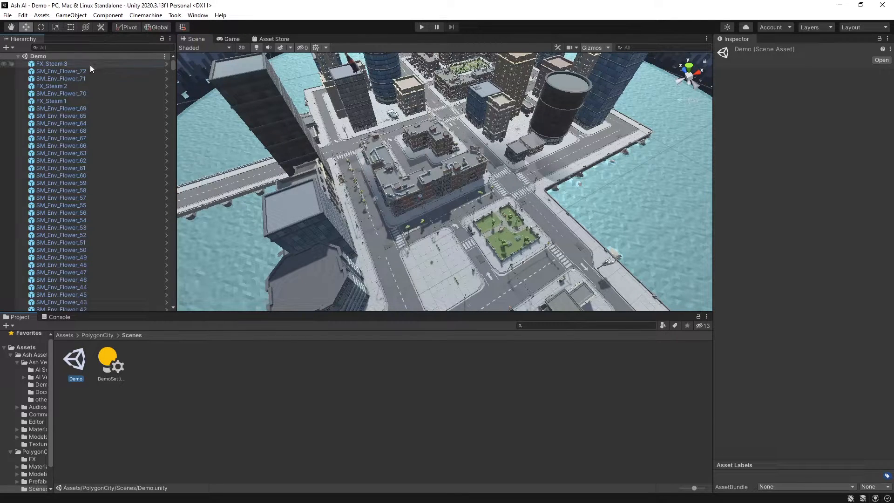
{"action": "key", "text": "Ctrl+A"}
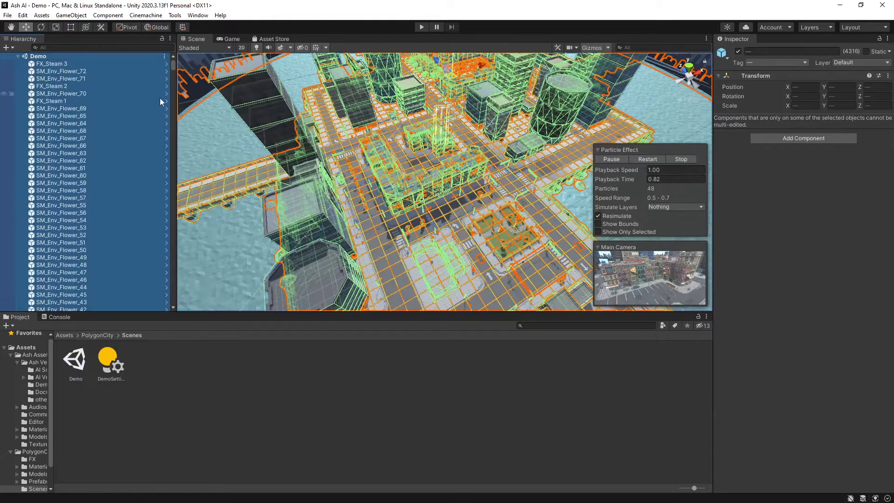
{"action": "left_click", "coordinate": [71, 15]}
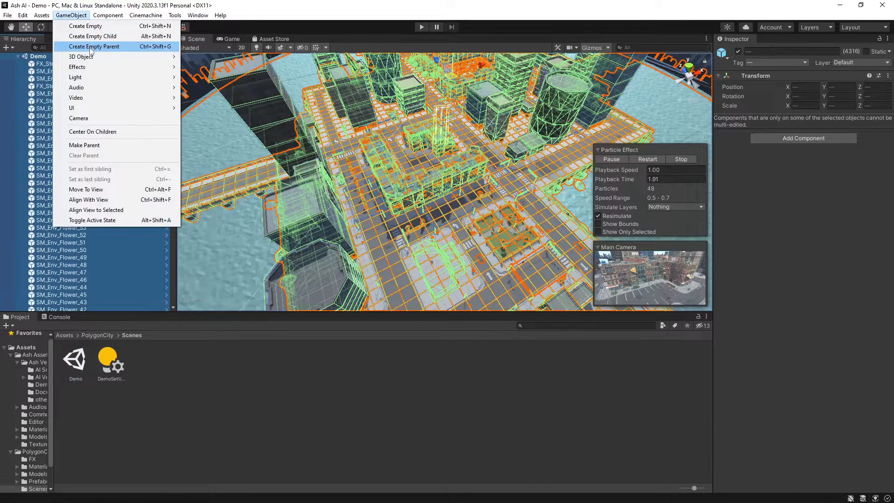
{"action": "left_click", "coordinate": [94, 46]}
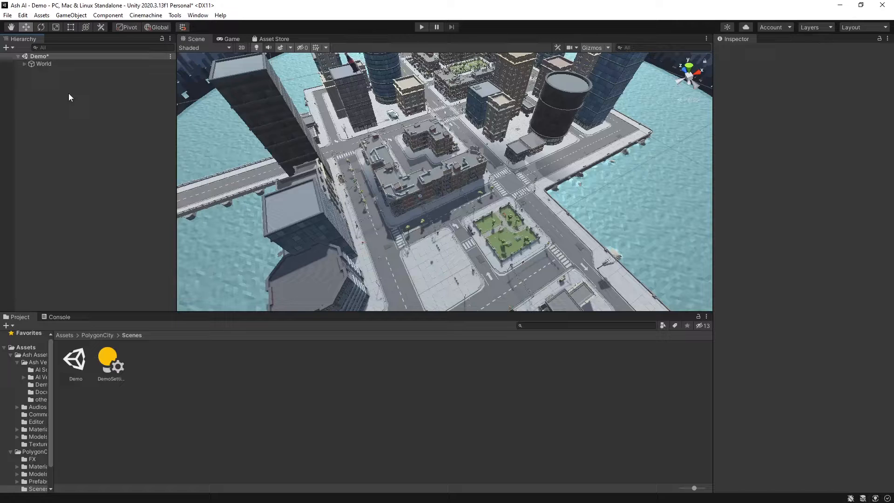
Add the Waypoint circuit prefab from Ash Vehicle AI/other prefabs and expand Waypoint 000–016
{"action": "left_click", "coordinate": [64, 335]}
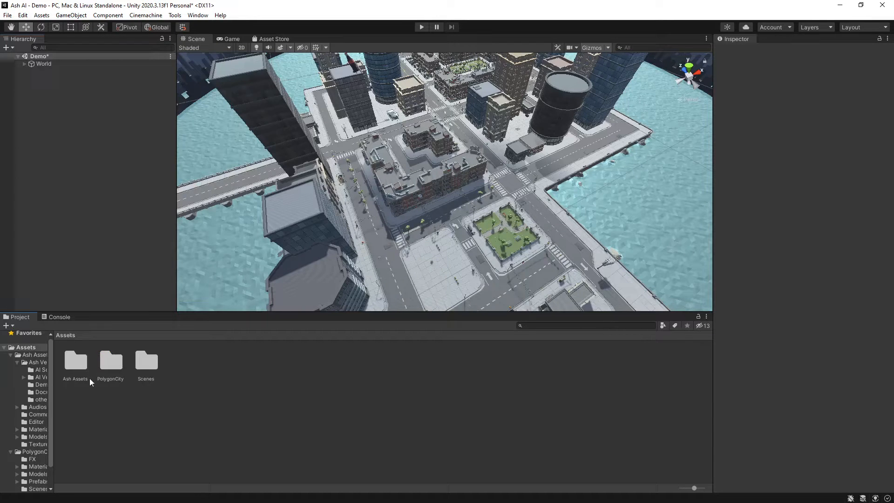
{"action": "double_click", "coordinate": [75, 360]}
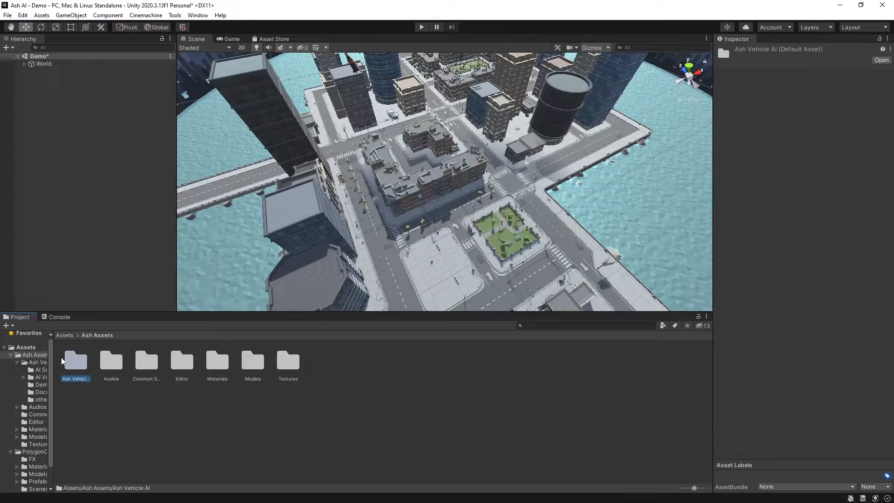
{"action": "double_click", "coordinate": [74, 362]}
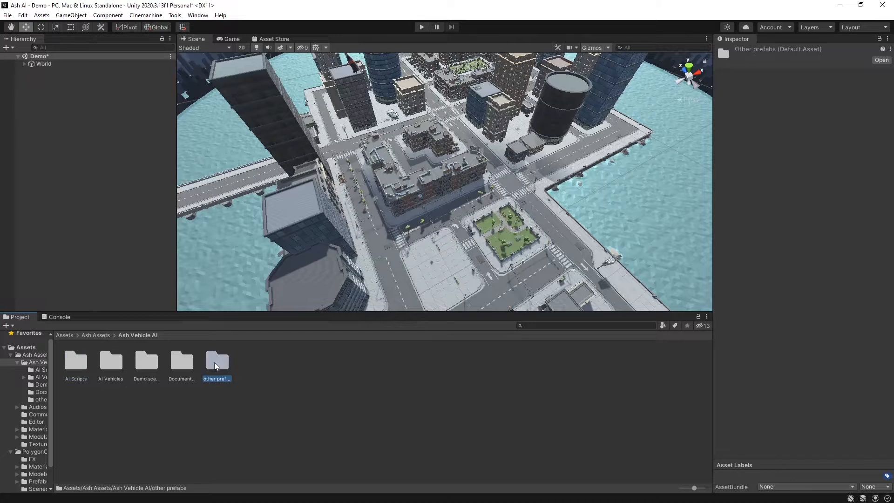
{"action": "double_click", "coordinate": [216, 362]}
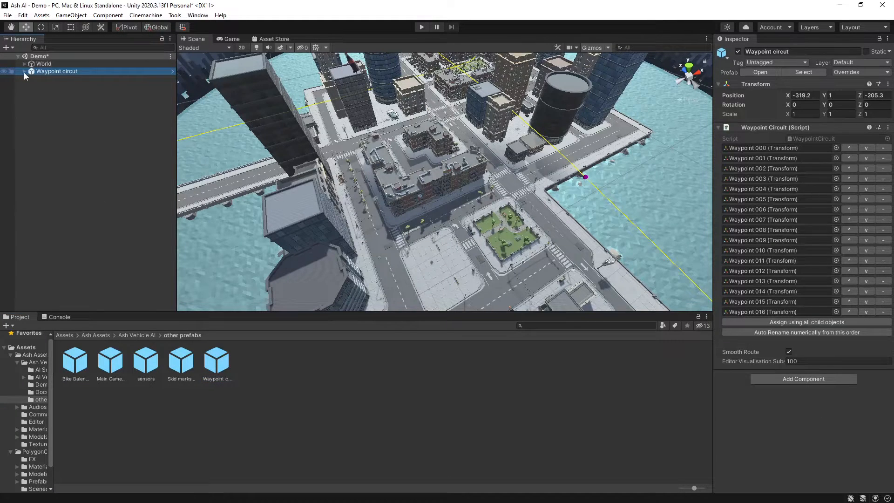
{"action": "left_click", "coordinate": [25, 71]}
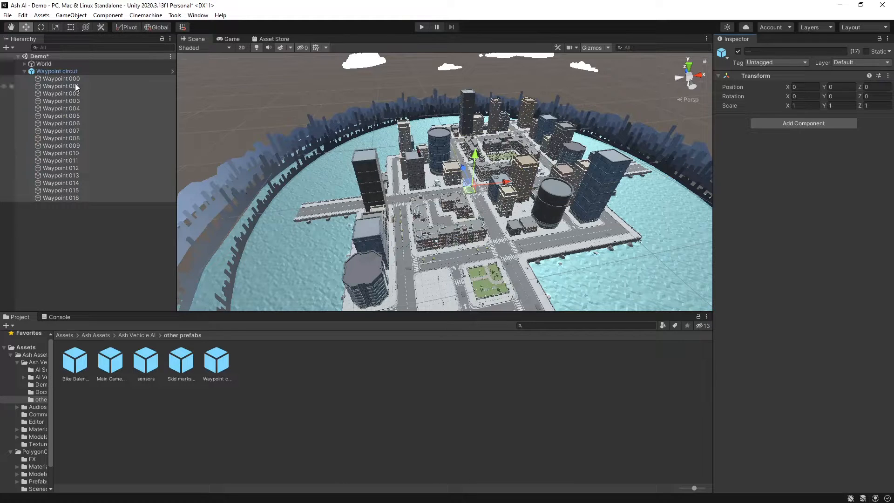
Position Waypoints 000 through 005 onto the streets looping around the central blocks
{"action": "left_click", "coordinate": [61, 78]}
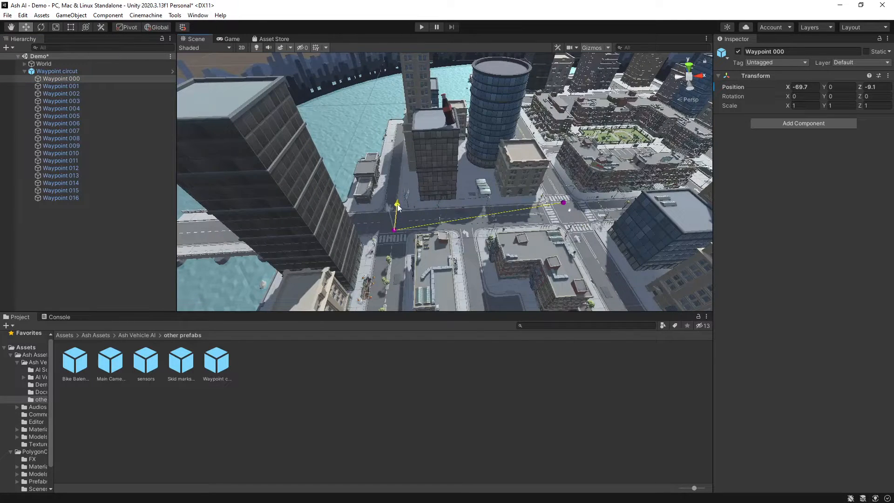
{"action": "left_click", "coordinate": [61, 94]}
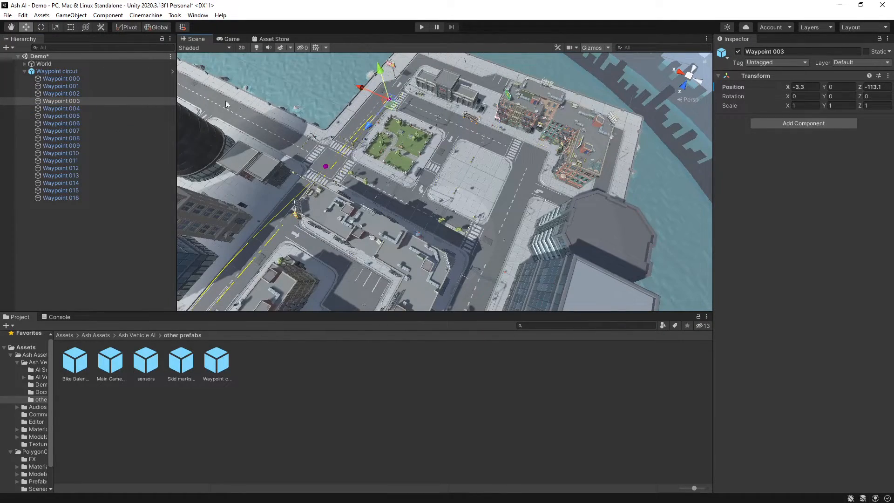
{"action": "left_click", "coordinate": [61, 108]}
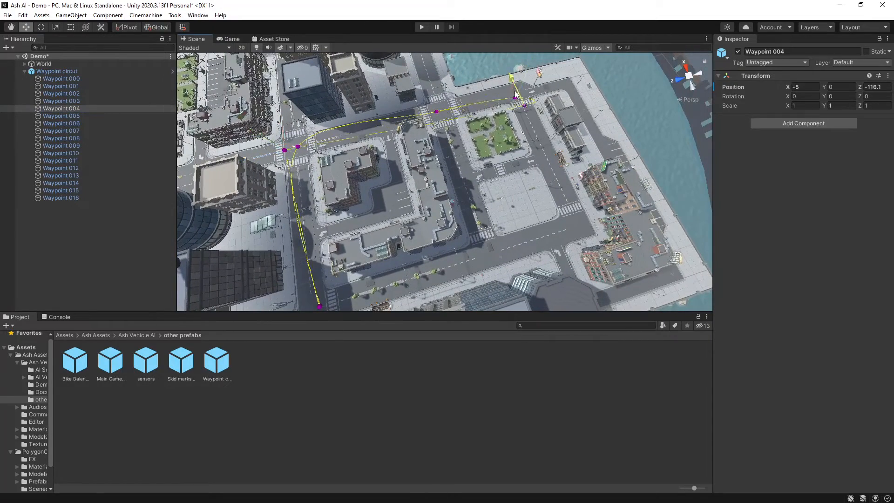
{"action": "left_click", "coordinate": [61, 116]}
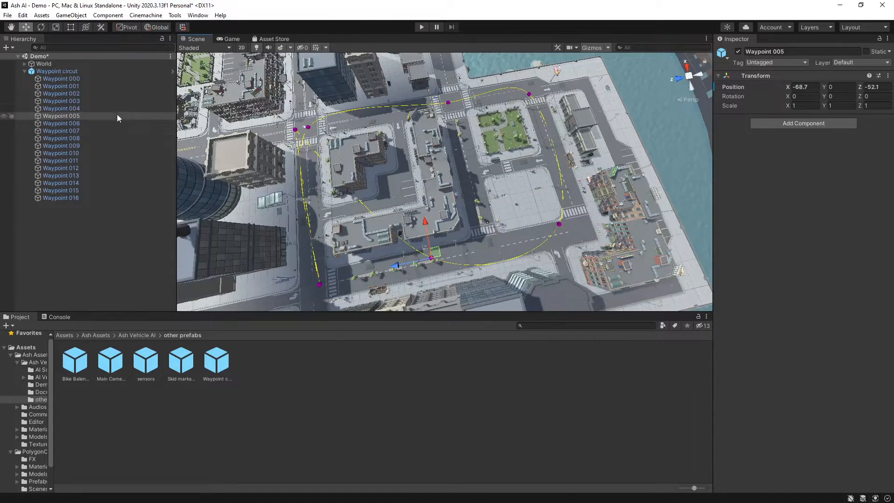
{"action": "left_click", "coordinate": [56, 71]}
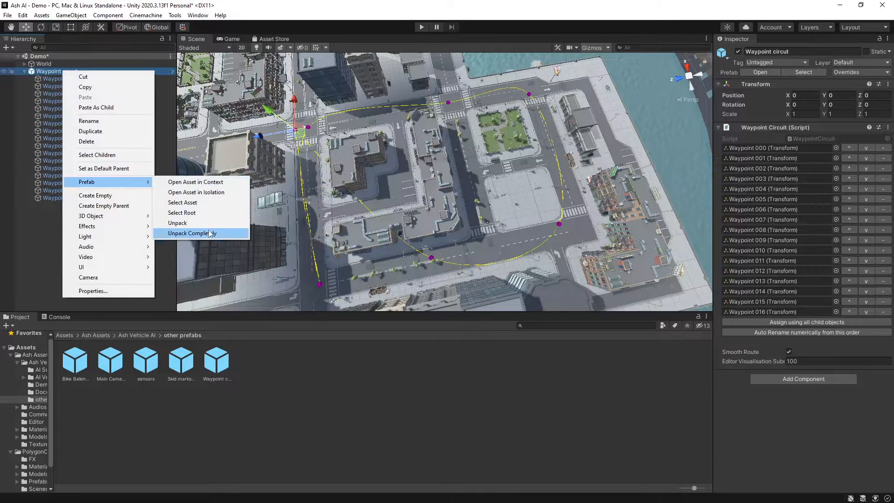
Delete Waypoints 006–016 and remove the empty None (Transform) entries from the circuit list
{"action": "left_click", "coordinate": [190, 233]}
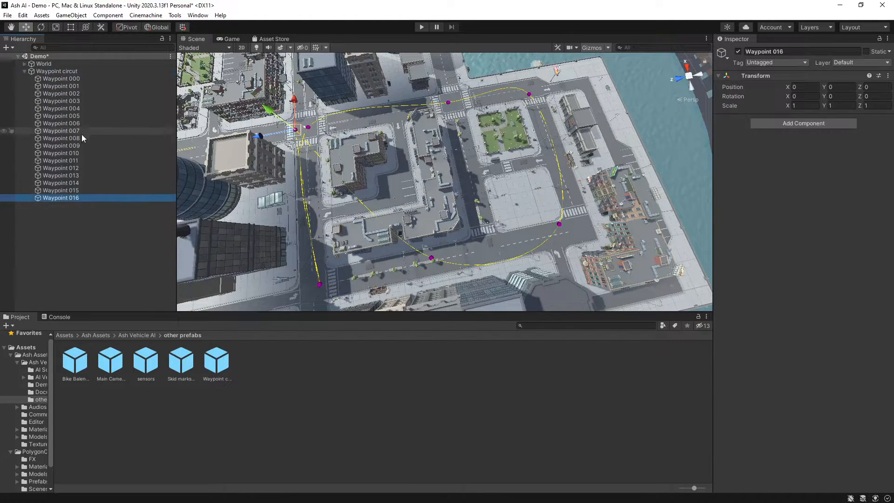
{"action": "left_click", "coordinate": [61, 123]}
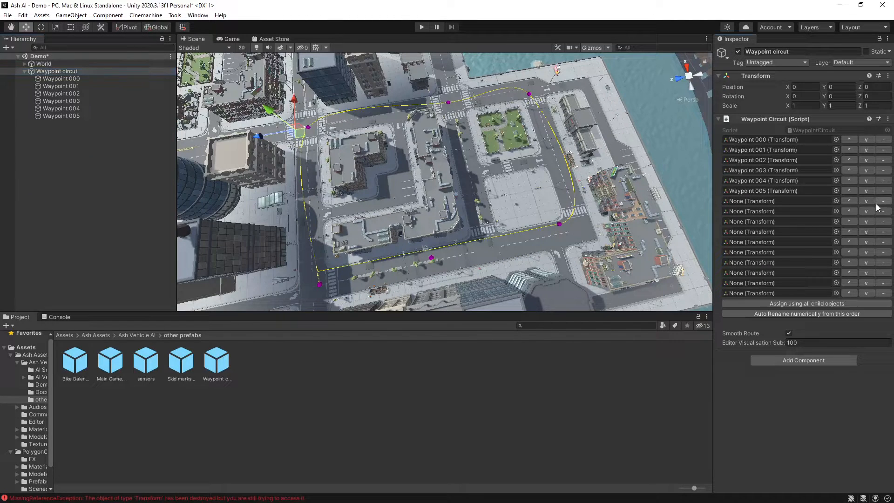
{"action": "left_click", "coordinate": [882, 201]}
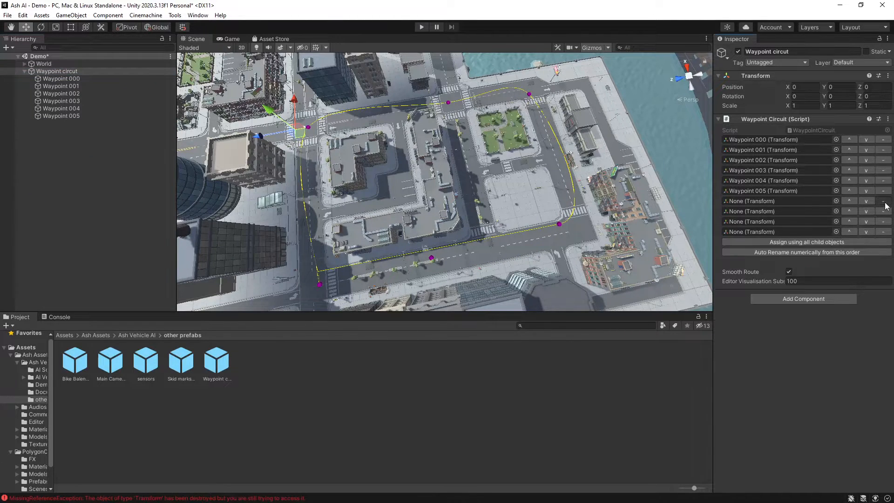
{"action": "left_click", "coordinate": [884, 200]}
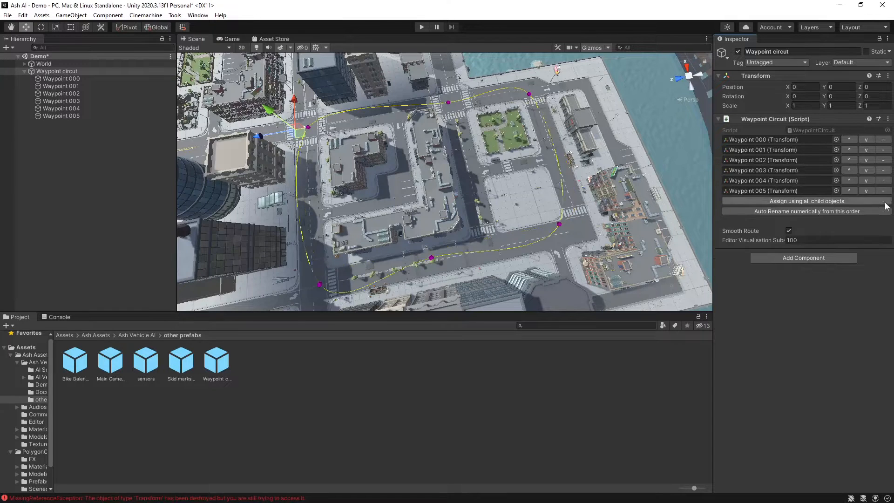
Move Waypoints 001 and 003 to new street corners so the six-point circuit loops
{"action": "left_click", "coordinate": [62, 270]}
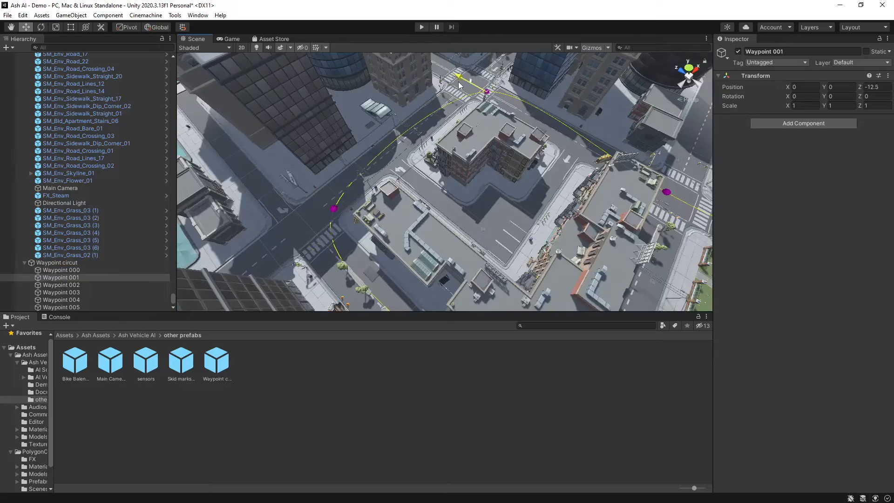
{"action": "left_click", "coordinate": [61, 284]}
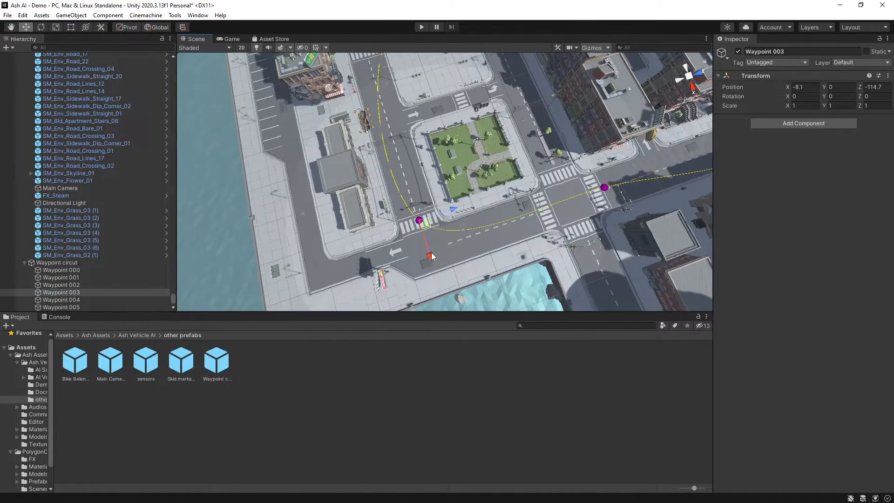
{"action": "left_click", "coordinate": [61, 299]}
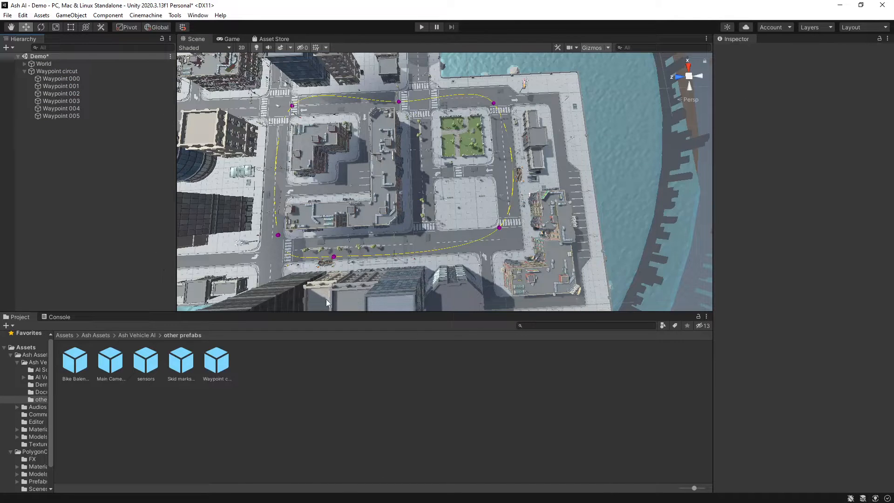
Place the Jeep AI prefab on the road and point its Waypoint Progress Tracker at the circuit
{"action": "left_click", "coordinate": [110, 360]}
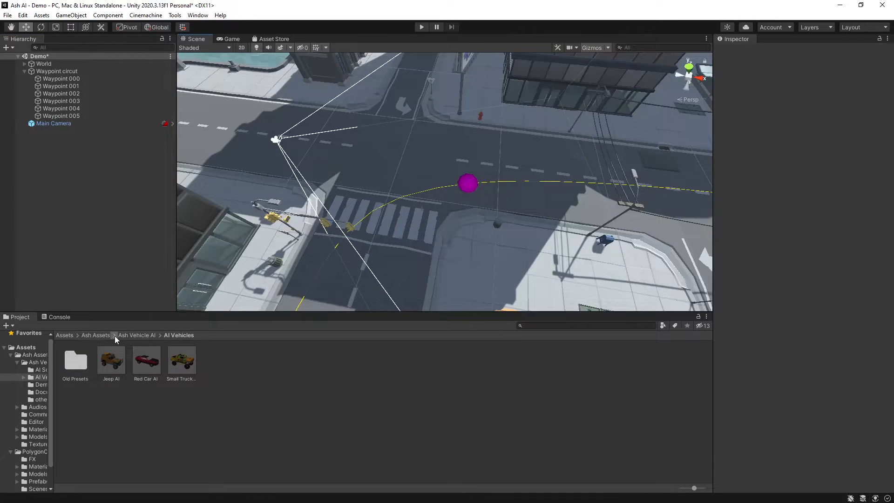
{"action": "mouse_move", "coordinate": [209, 344]}
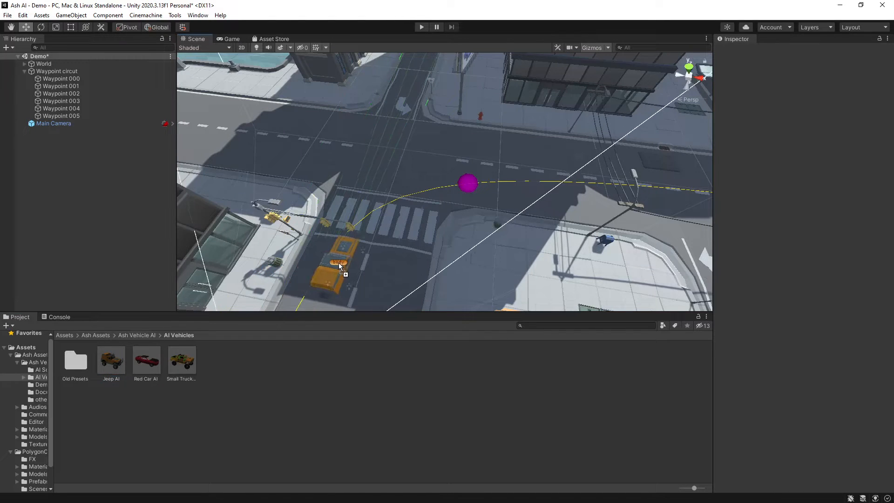
{"action": "left_click", "coordinate": [336, 257]}
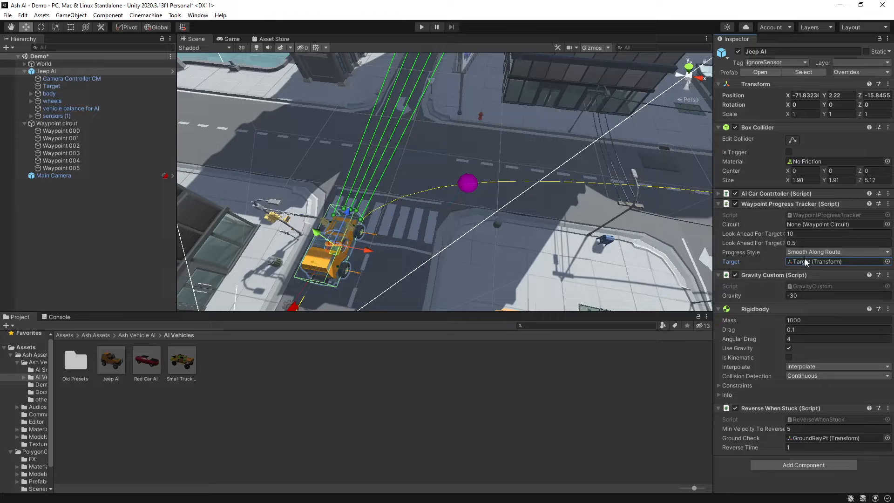
{"action": "left_click", "coordinate": [51, 86]}
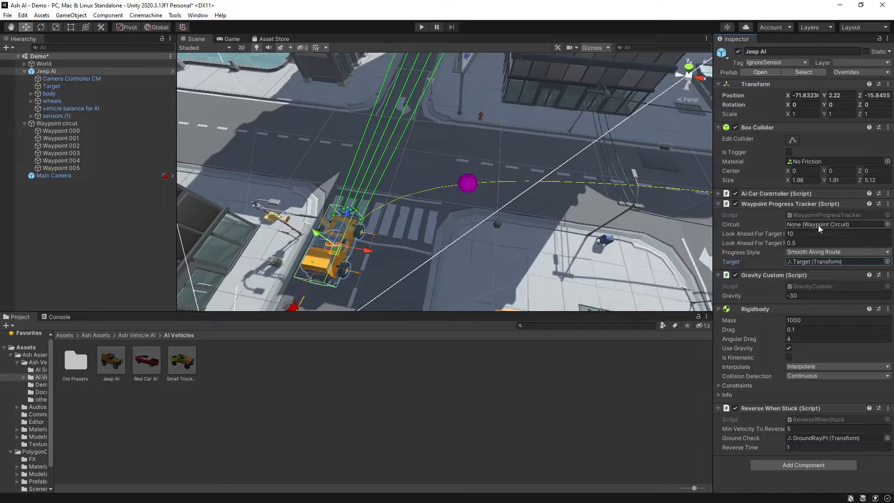
{"action": "left_click", "coordinate": [58, 123]}
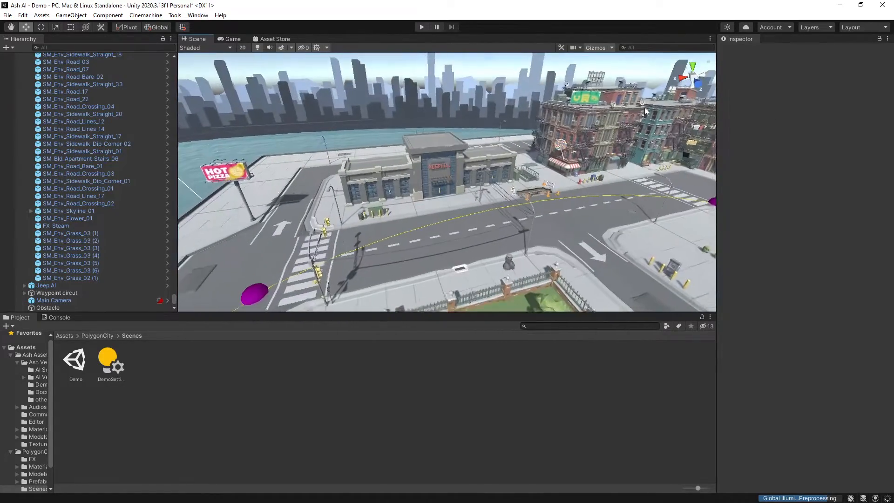
{"action": "left_click", "coordinate": [457, 257]}
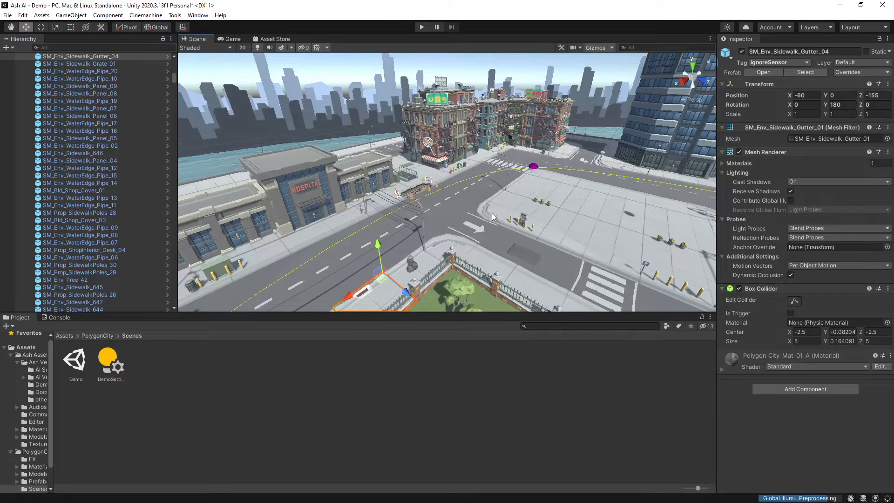
{"action": "mouse_move", "coordinate": [506, 202]}
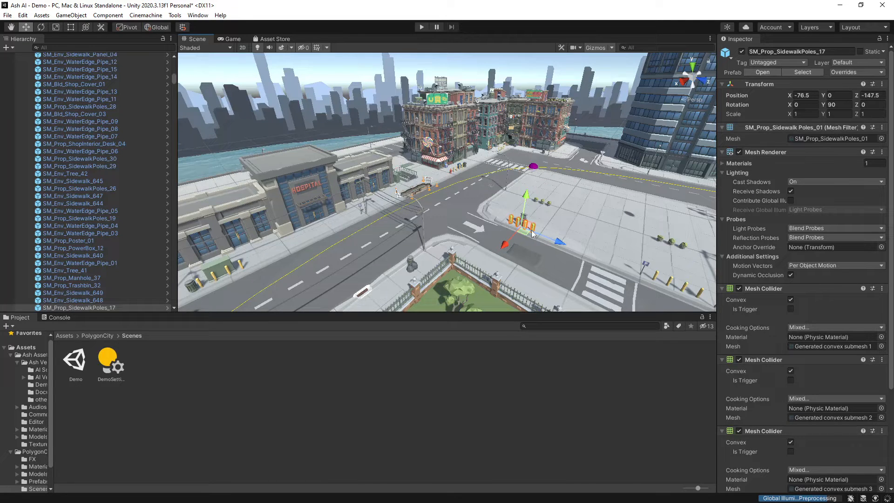
{"action": "mouse_move", "coordinate": [523, 246]}
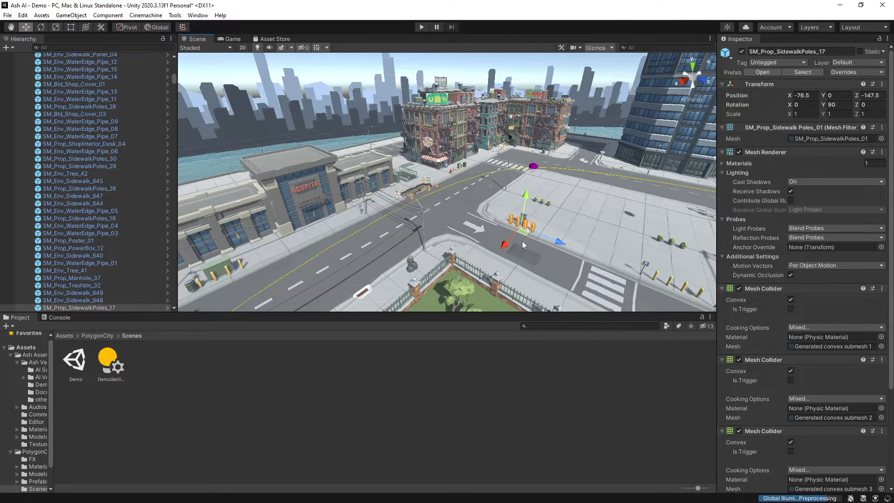
Test-drive the jeep in Play mode, place the Obstacle on the road, and test again
{"action": "left_click", "coordinate": [421, 27]}
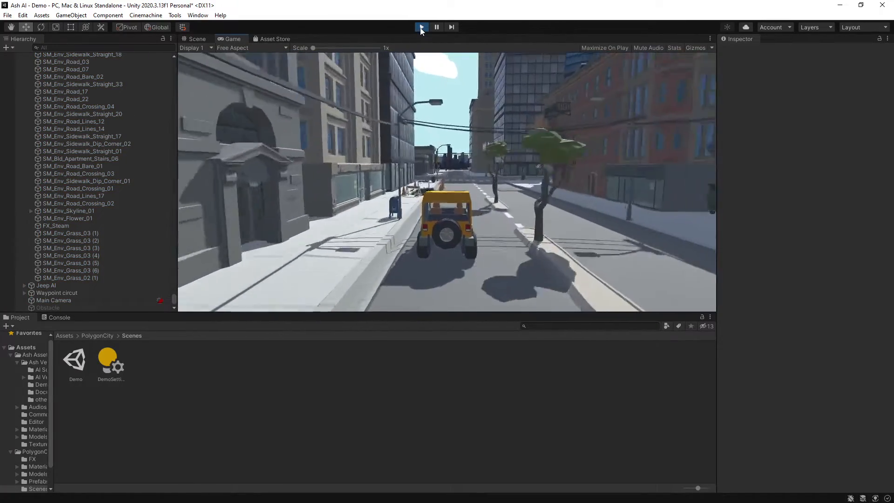
{"action": "left_click", "coordinate": [422, 28]}
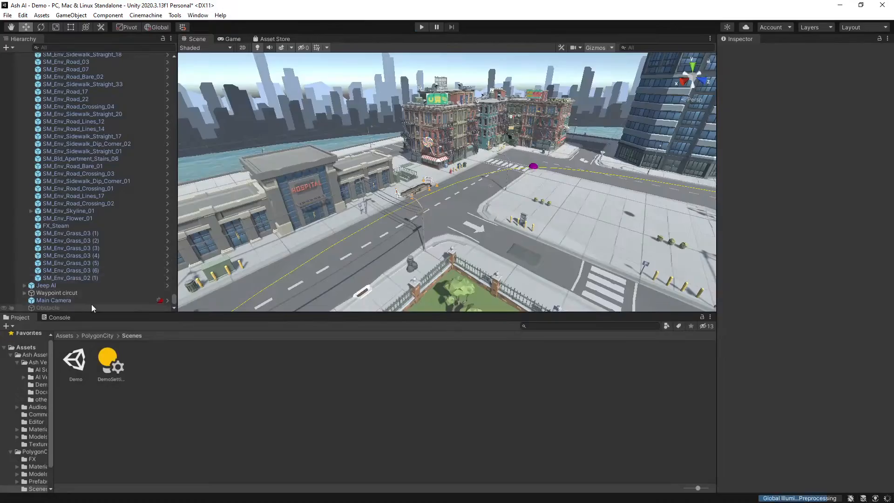
{"action": "left_click", "coordinate": [48, 308]}
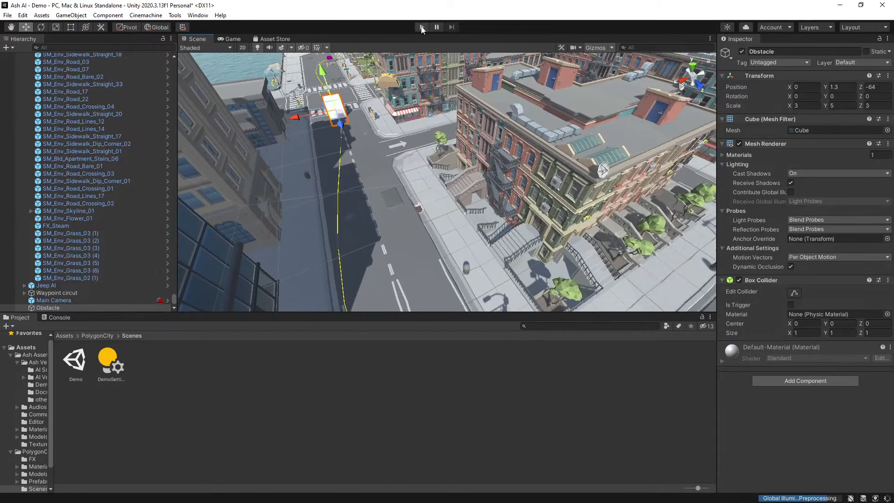
{"action": "left_click", "coordinate": [421, 27]}
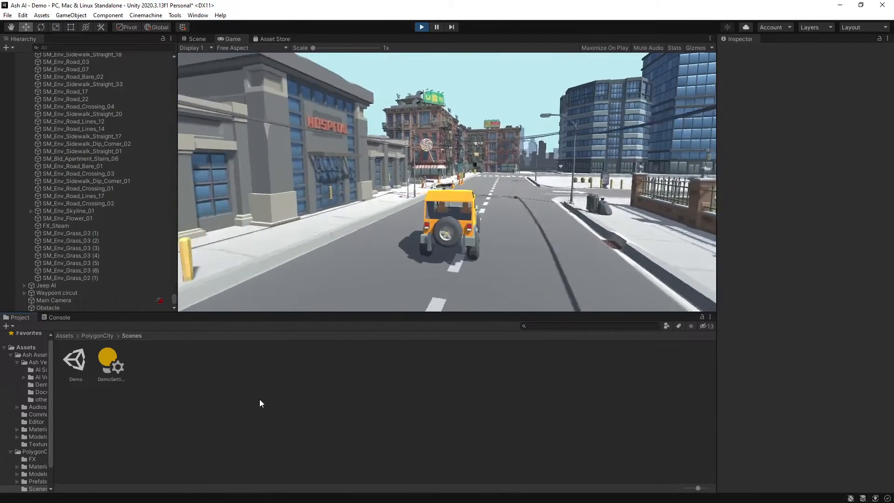
{"action": "left_click", "coordinate": [197, 38]}
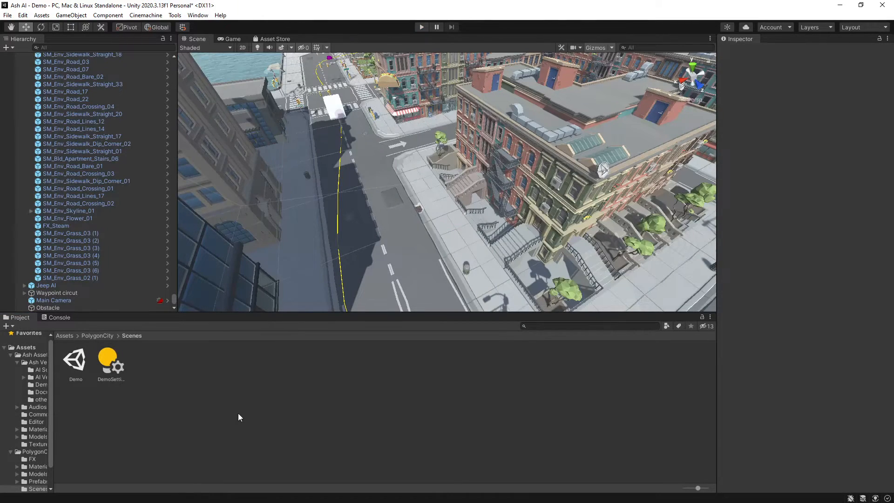